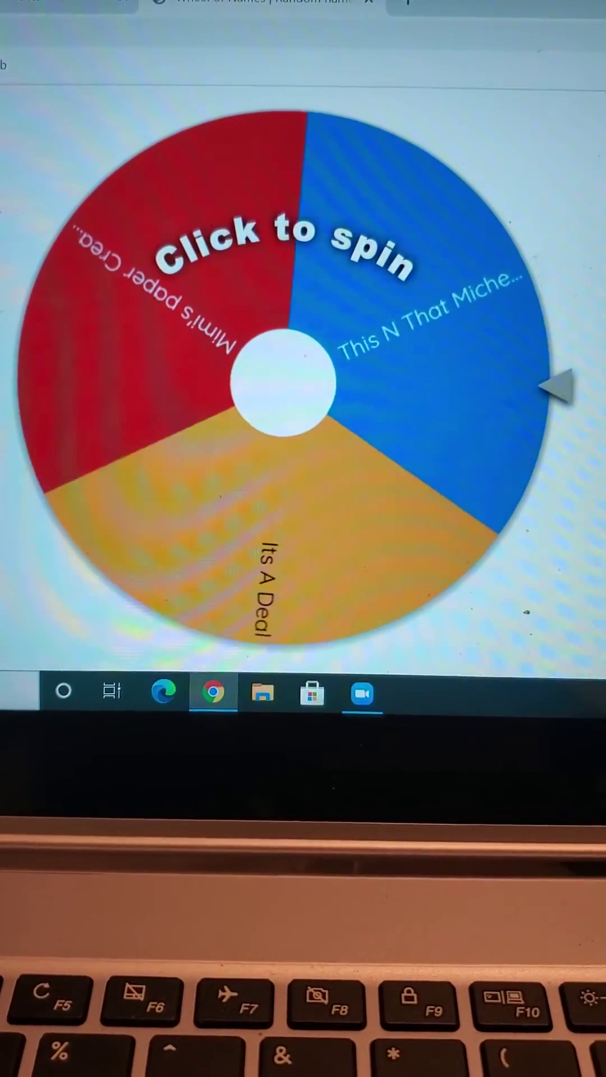
Spin the three-entry wheel once and let it stop on the red entry.
click(281, 387)
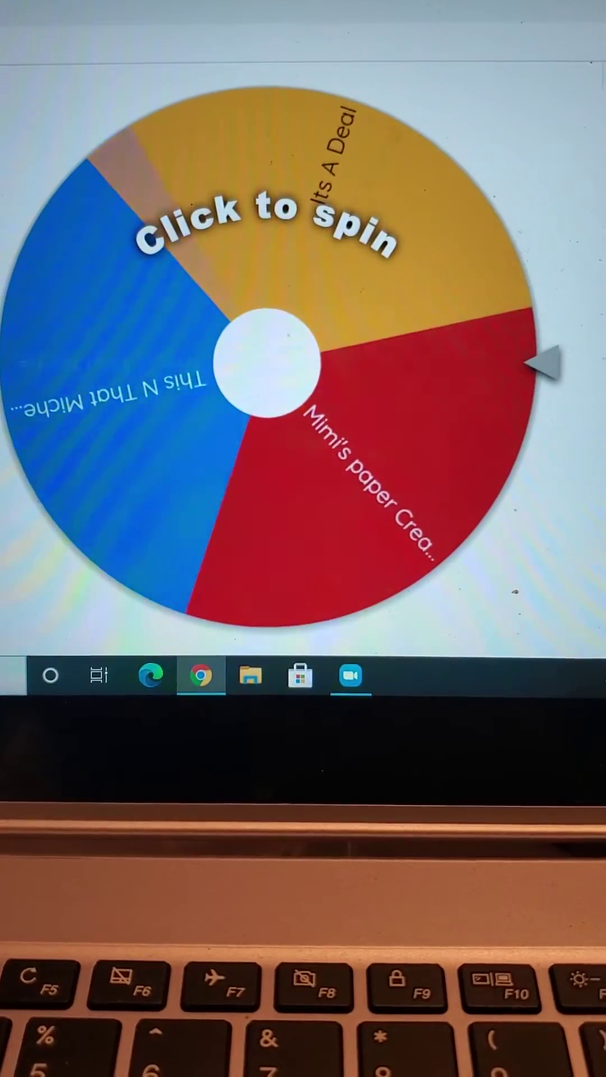
Spin the wheel a second time so it settles on 'Its A Deal'.
click(259, 365)
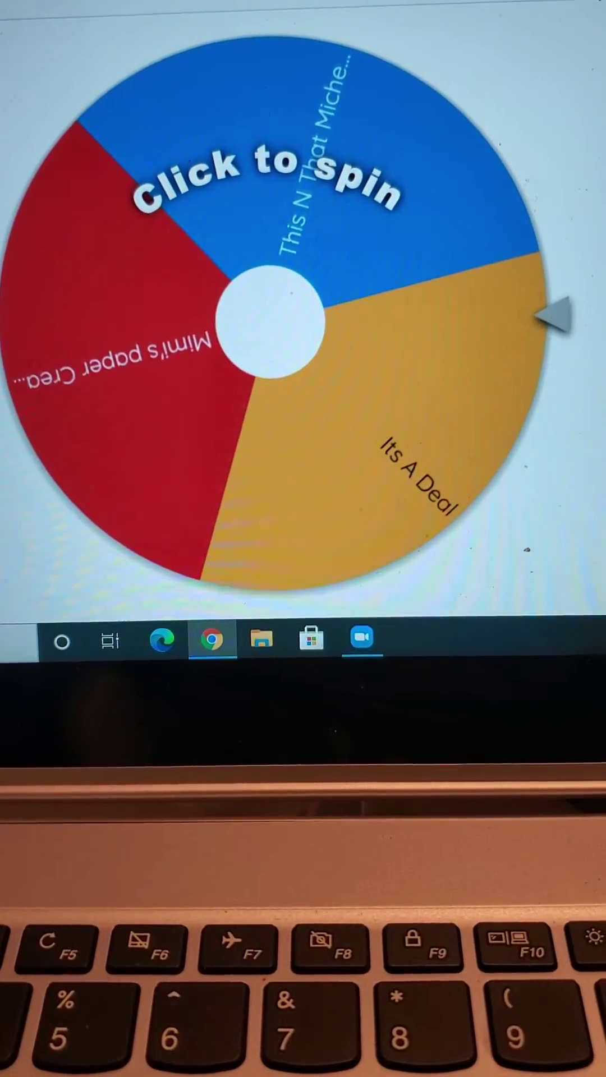
Spin the wheel four more times, the last spin landing on 'Its A Deal'.
click(271, 329)
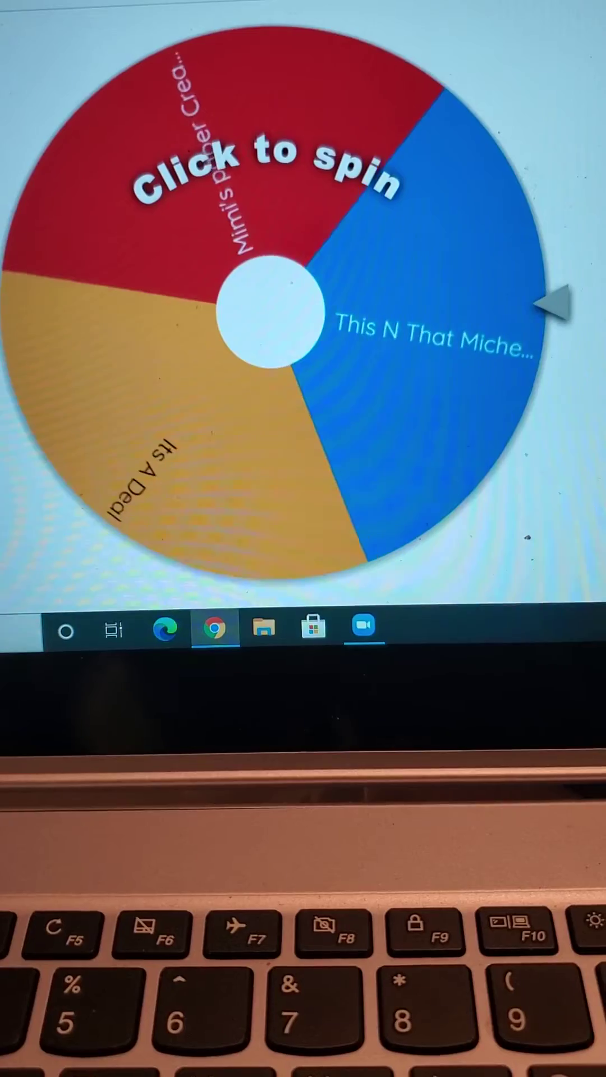
click(269, 319)
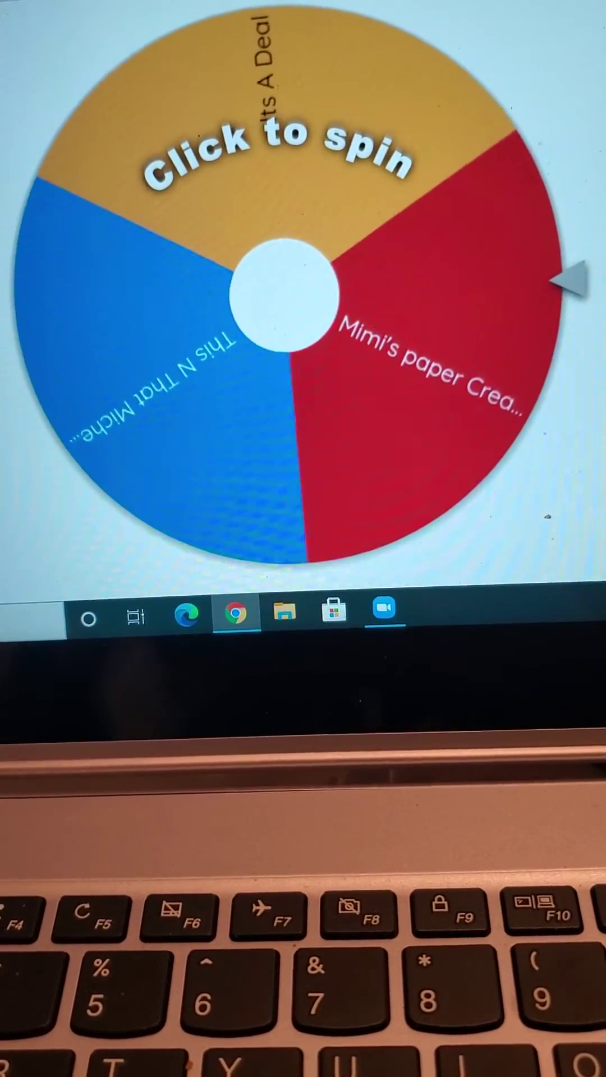
click(283, 297)
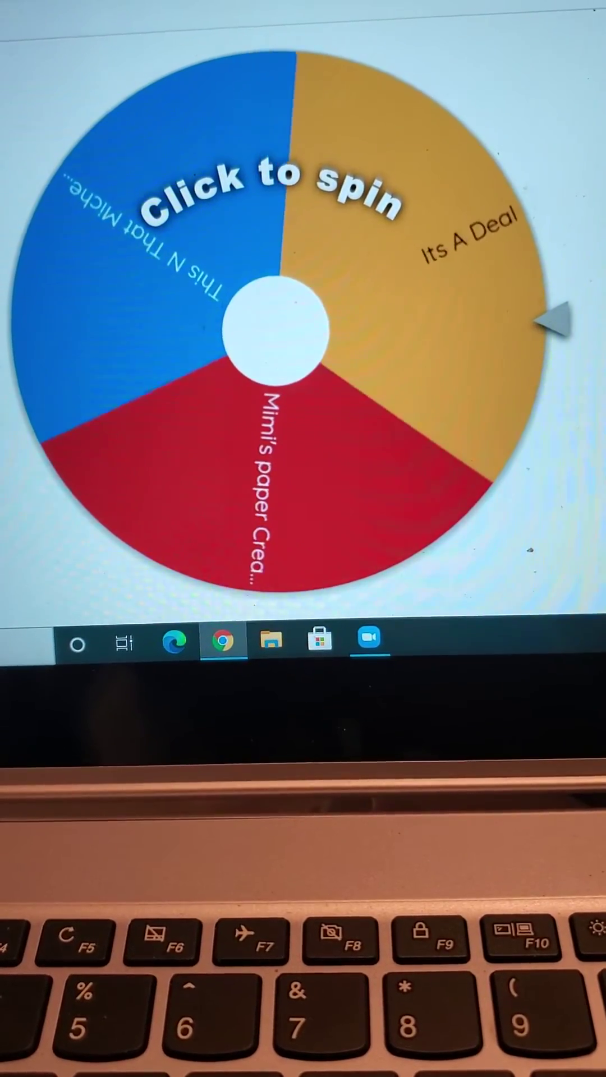
click(275, 335)
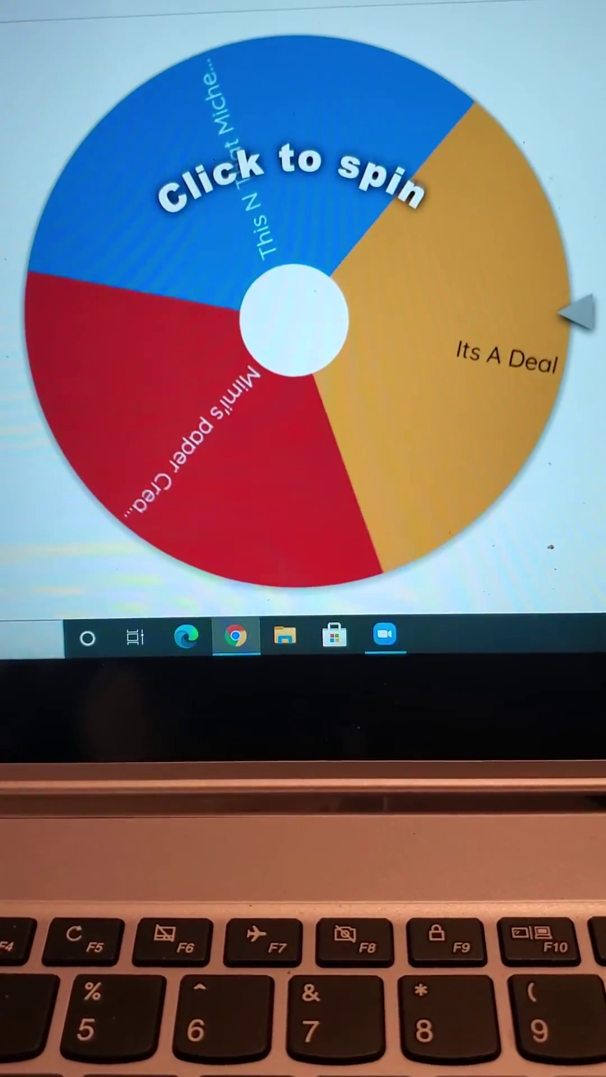